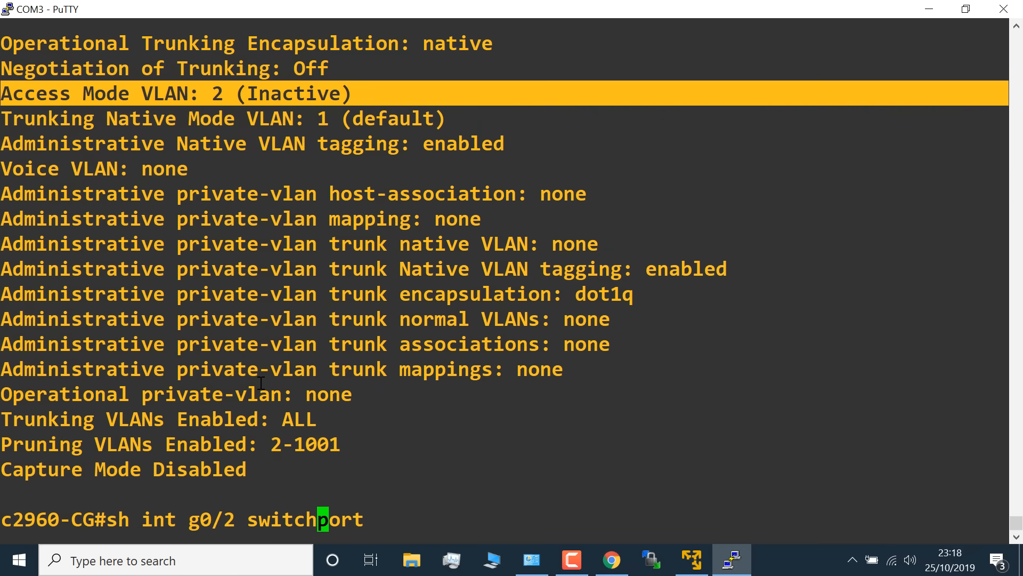
Step: Show switchport details for Gi0/3 and scroll to Access Mode VLAN 2 (Inactive)
key("Return")
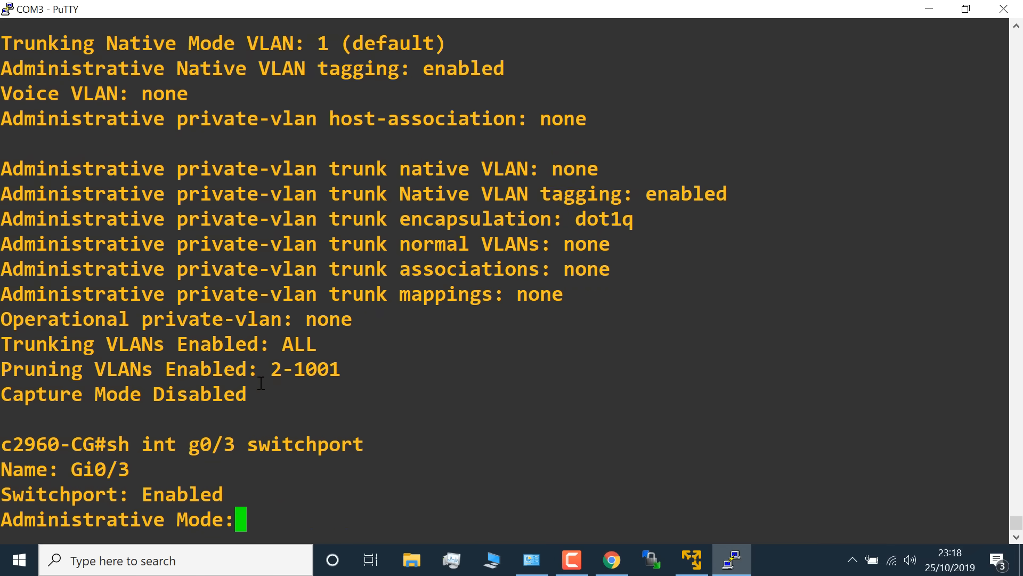
scroll("down", 3)
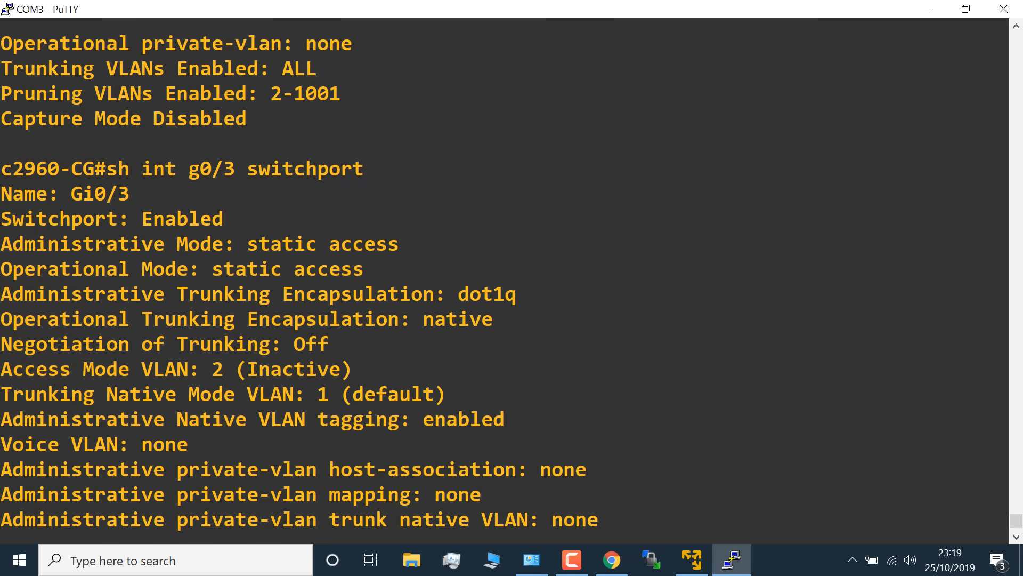
mouse_move(387, 172)
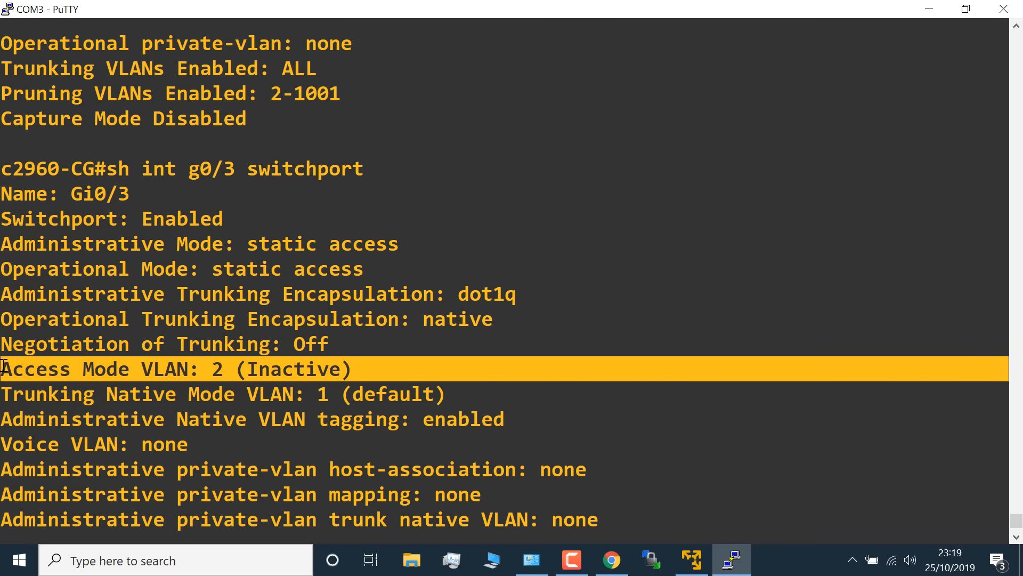
scroll("down", 3)
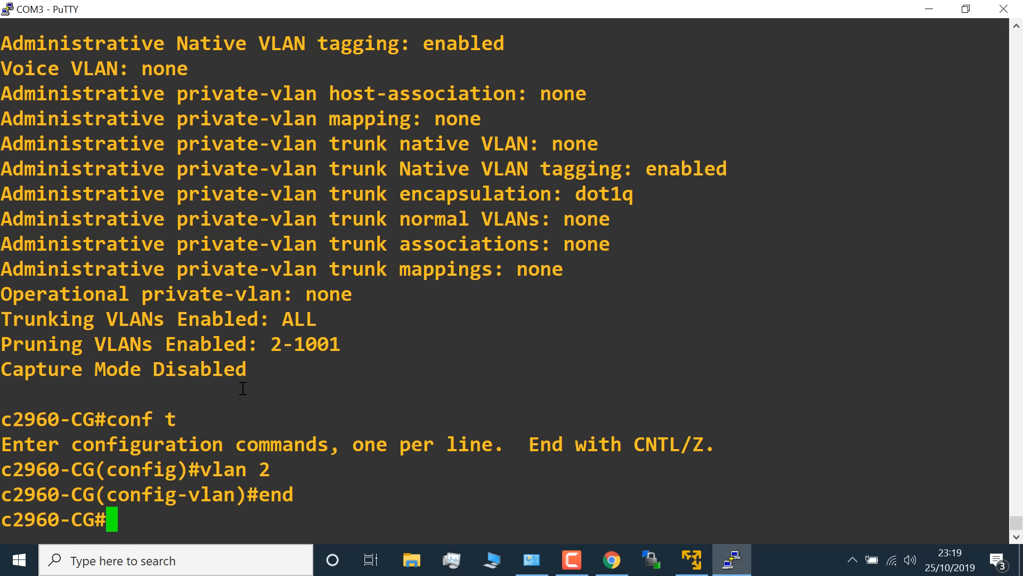
Step: List VLANs showing VLAN0002 and VLAN0003 active, then choose Yersinia's delete-one-VLAN attack with VLAN 2
type("sh vlan br")
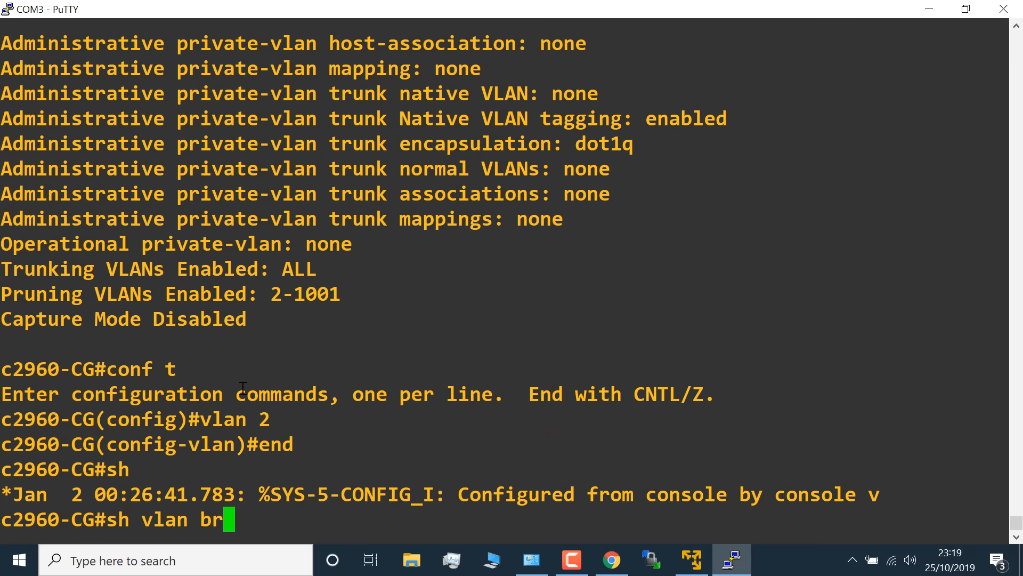
key("Return")
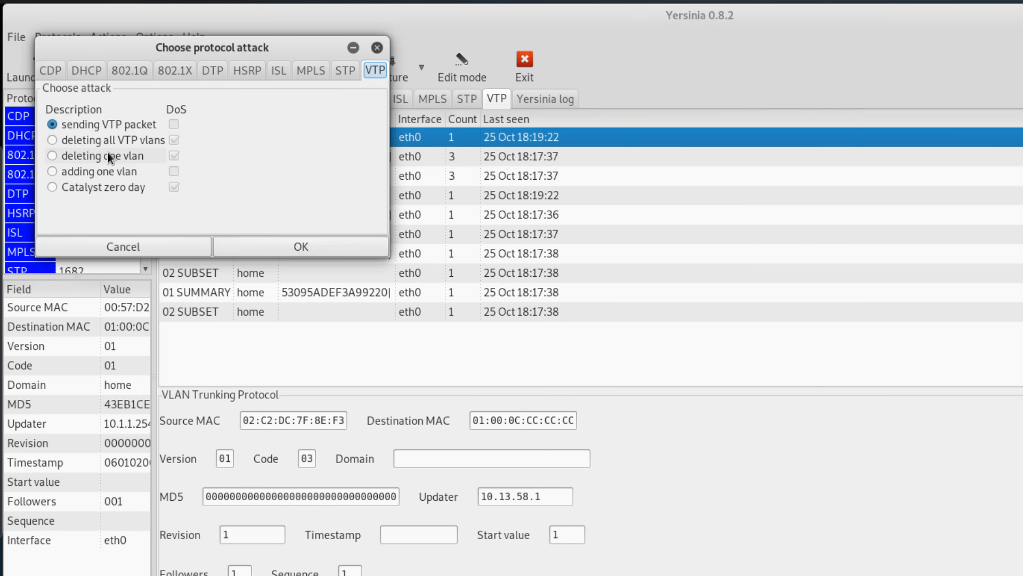
left_click(301, 247)
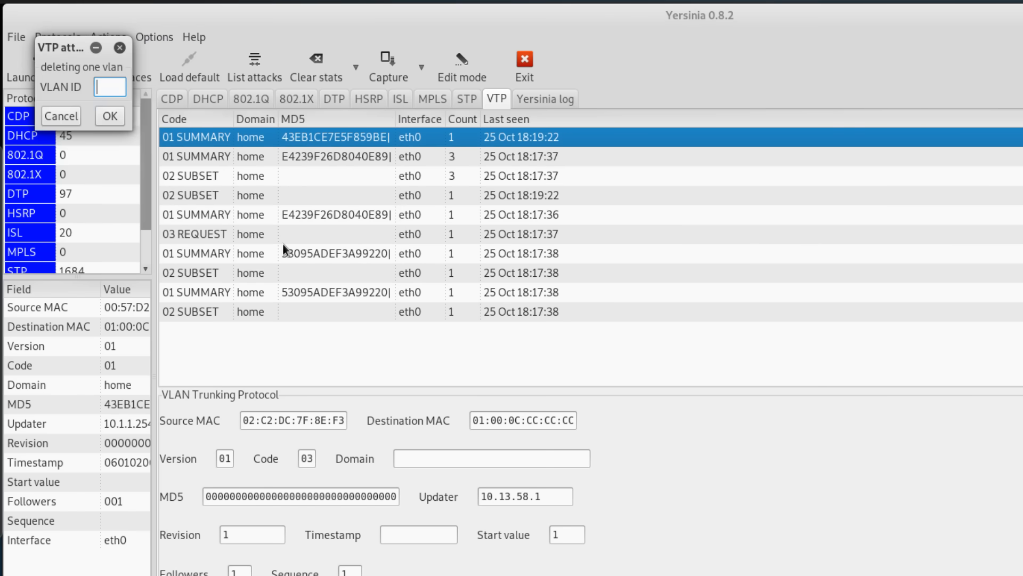
type("2")
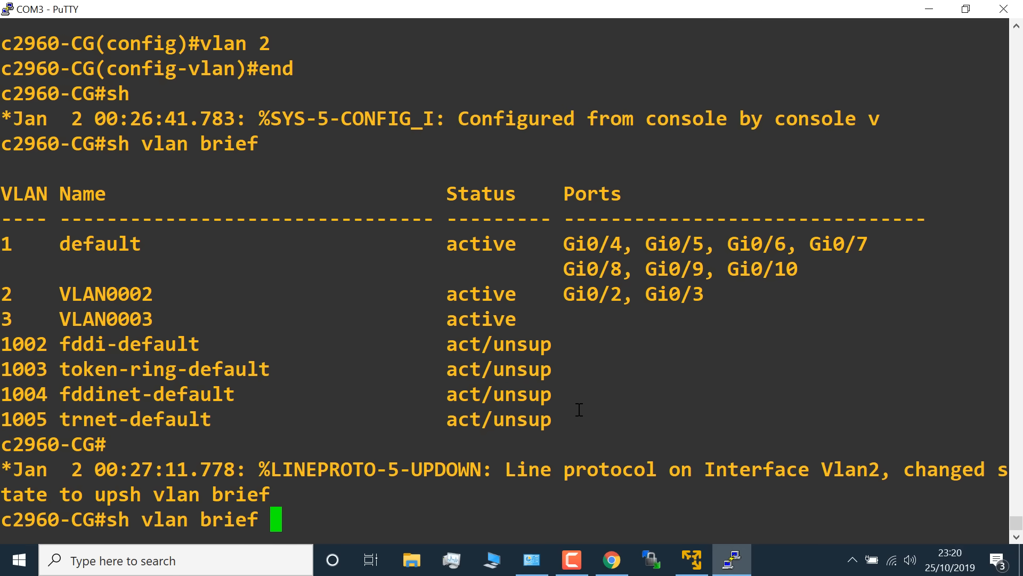
Step: Exit configuration and run 'sh vlan brief', confirming VLAN 2 is gone and VLANs 3 and 5 are active
key("Return")
type("vlan 5")
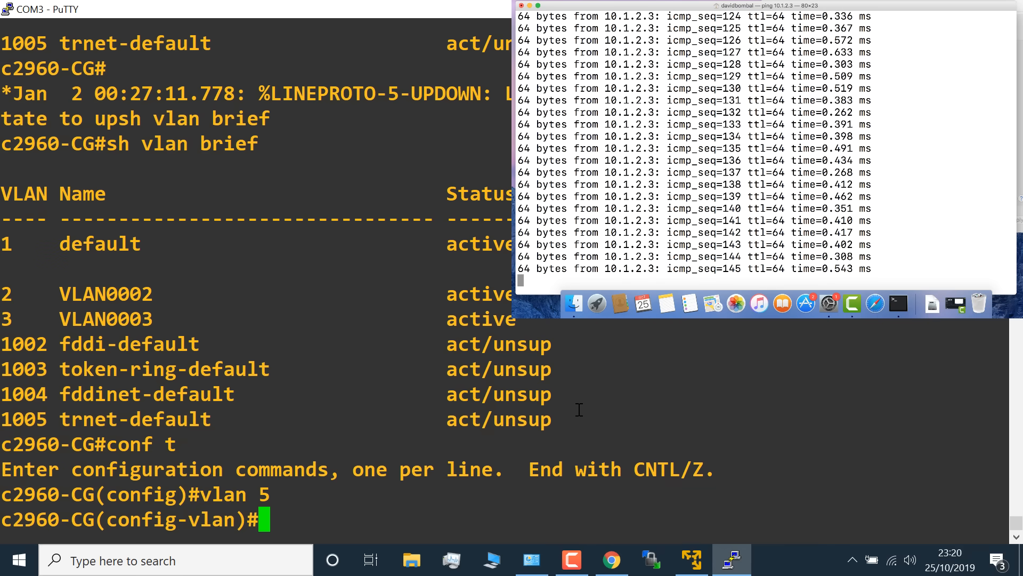
type("exit")
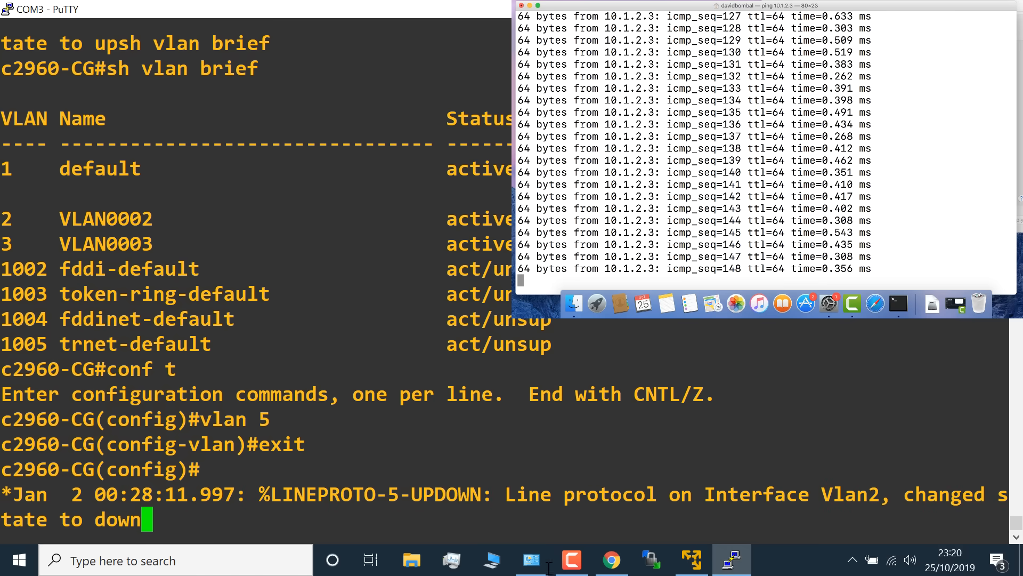
mouse_move(531, 559)
type("s")
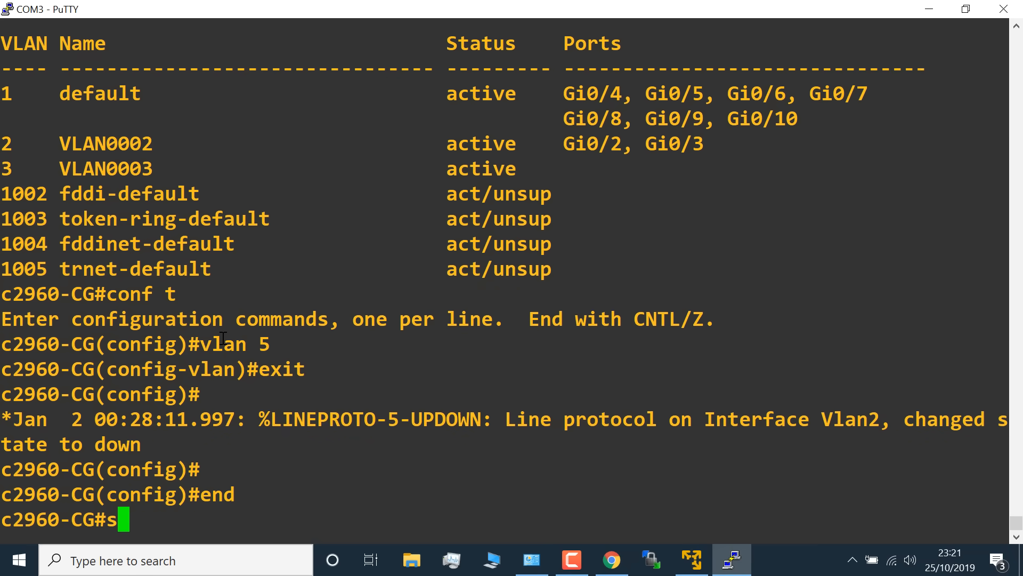
type("h v")
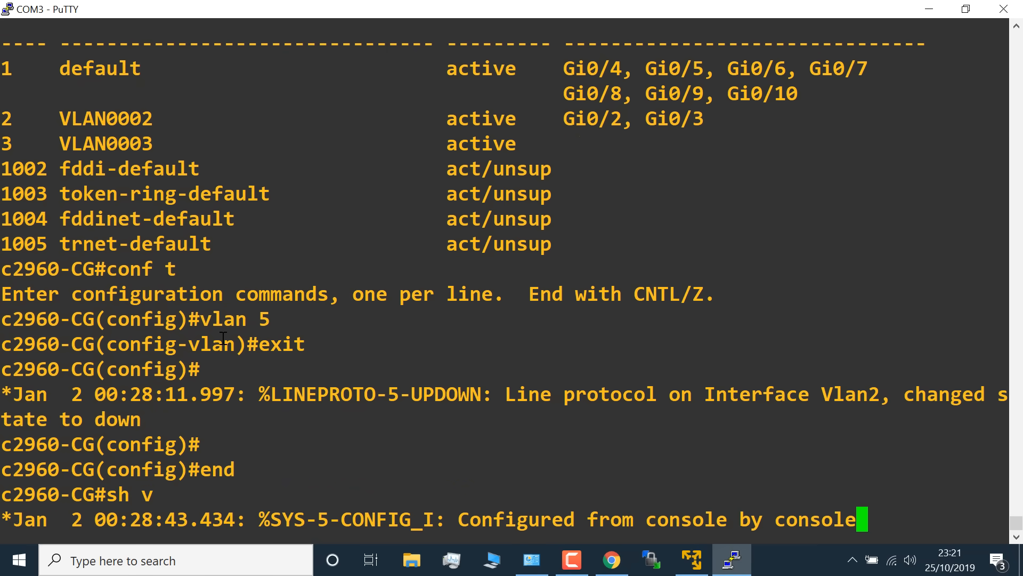
type("sh vlan brief")
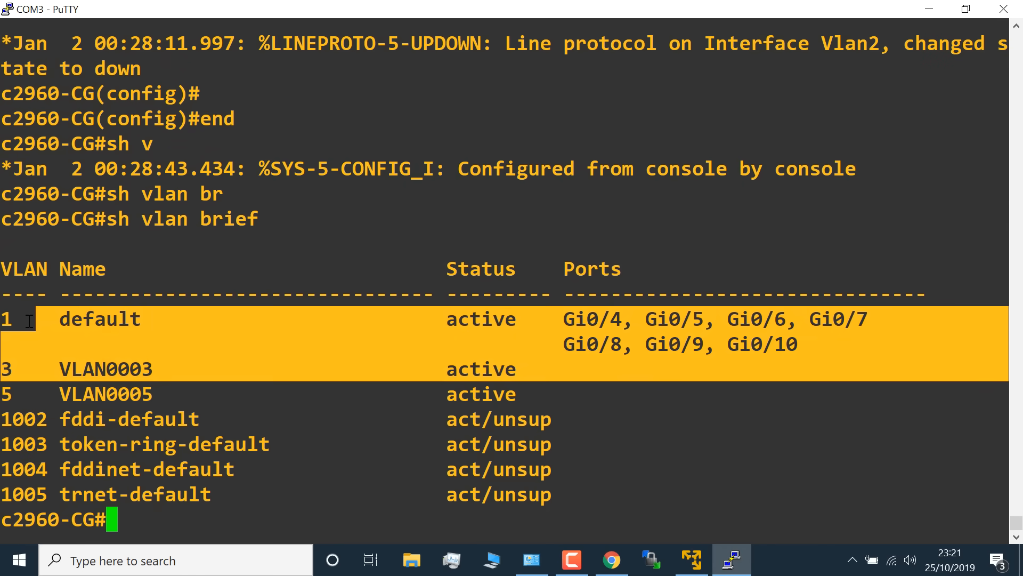
mouse_move(709, 559)
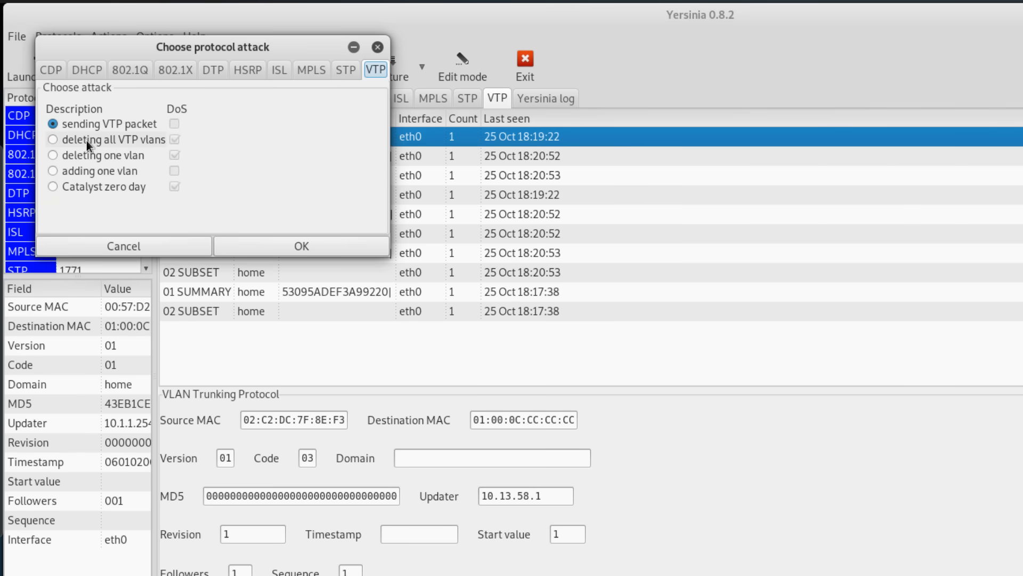
Step: Launch Yersinia's 'deleting all VTP vlans' attack and return to the switch console
left_click(52, 139)
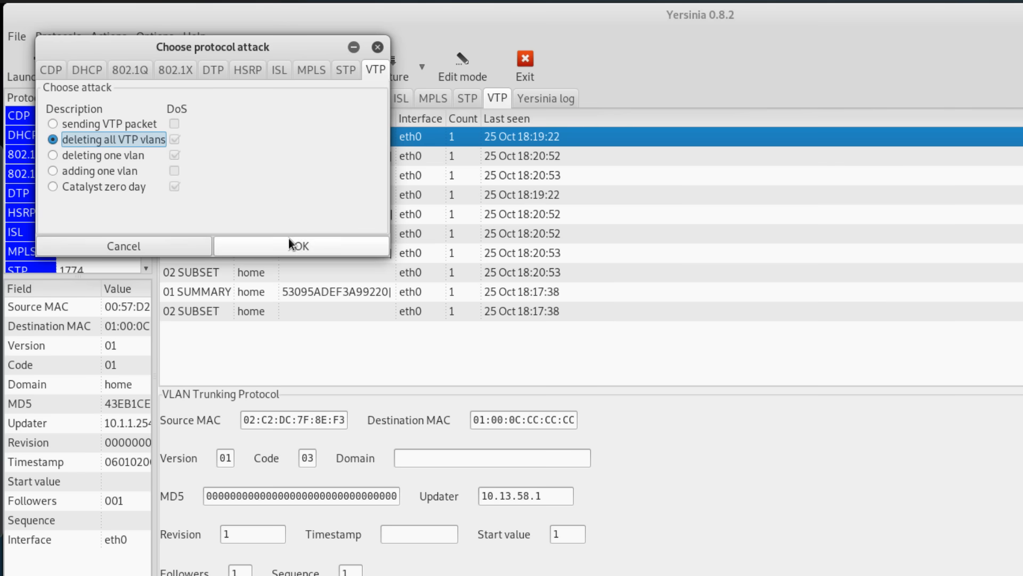
left_click(297, 246)
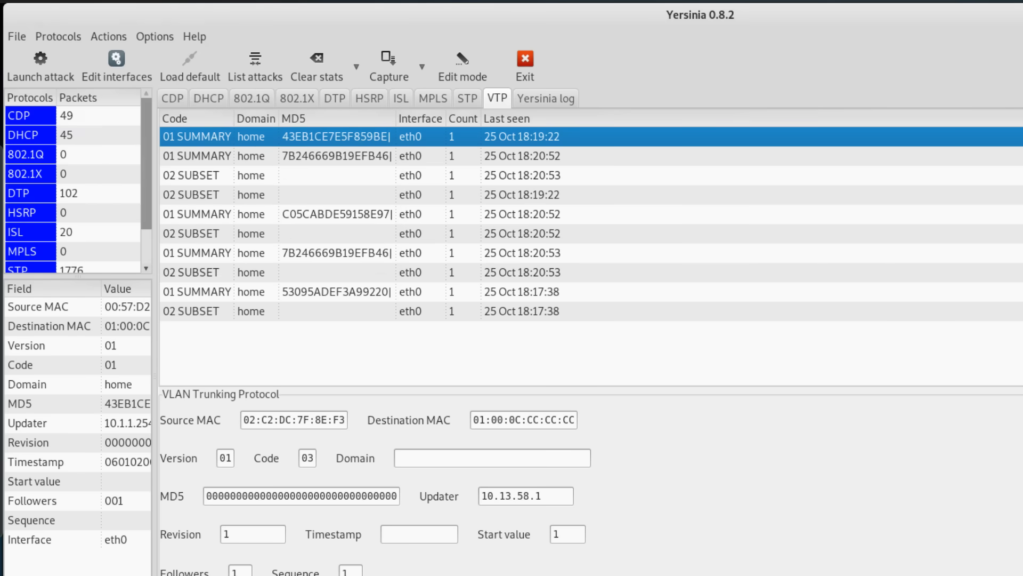
left_click(731, 560)
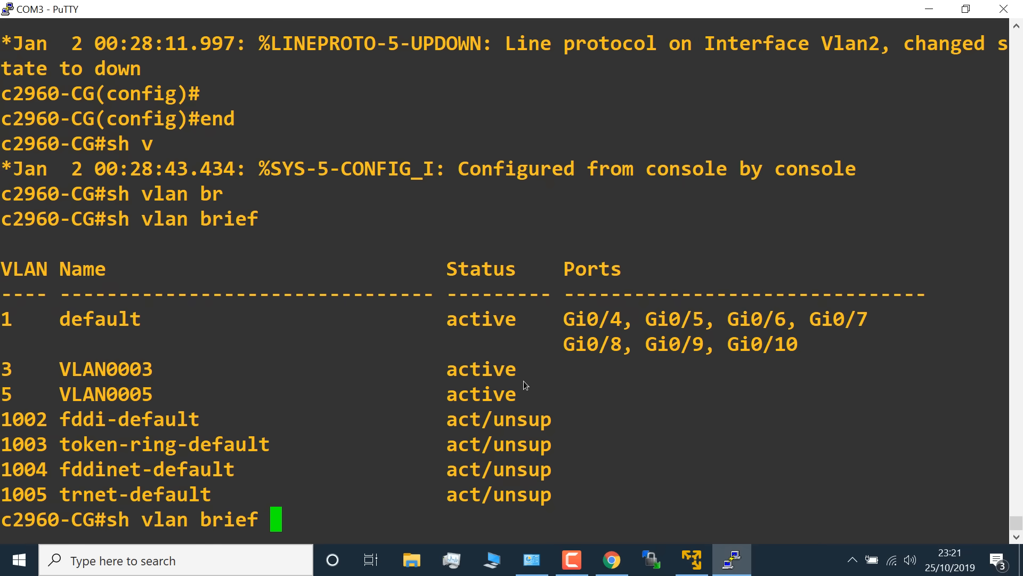
Step: Run 'sh vlan brief' confirming VLANs 3 and 5 remain, then enter 'conf t' and begin a vlan command
key("Return")
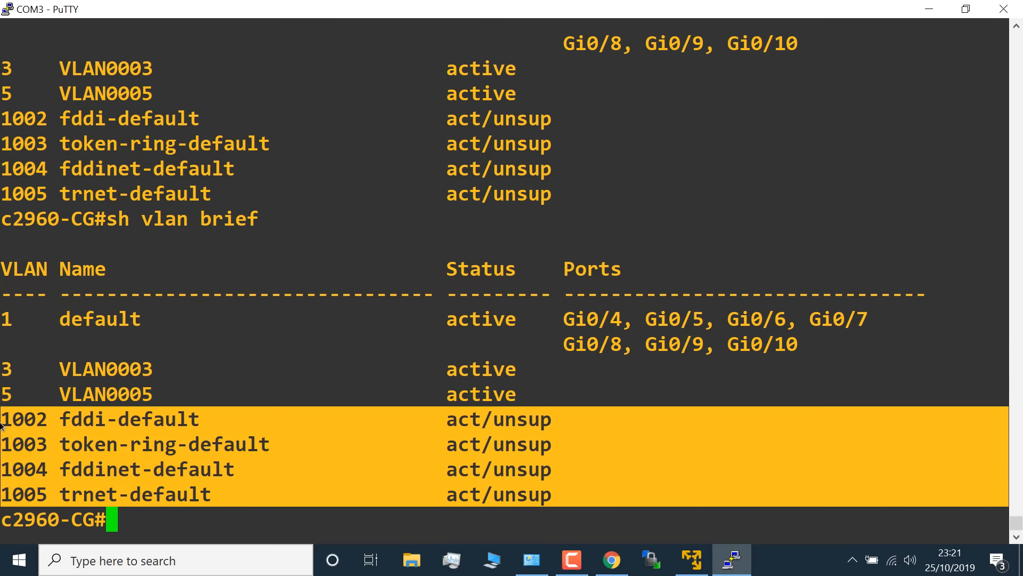
mouse_move(536, 401)
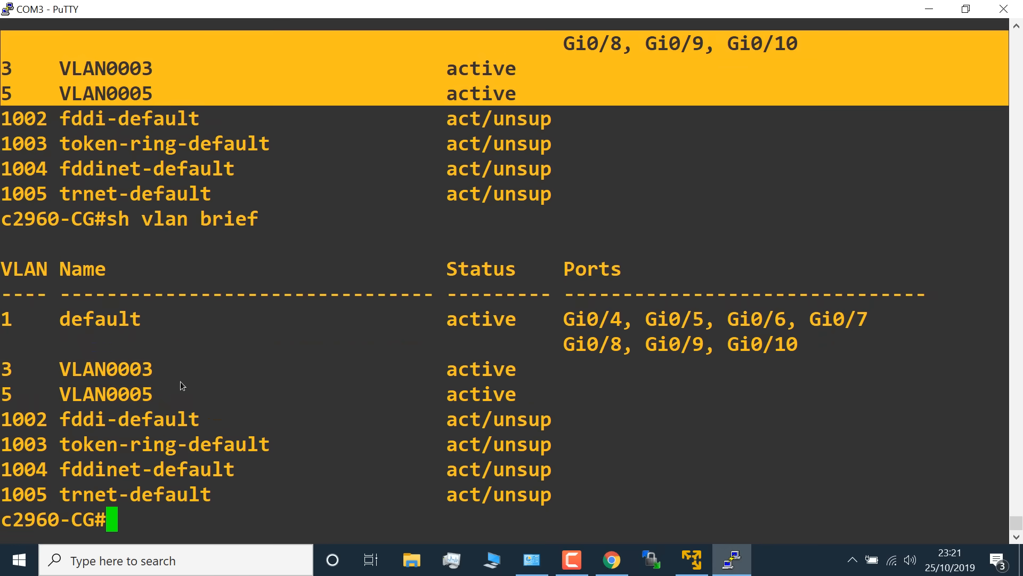
type("conf t")
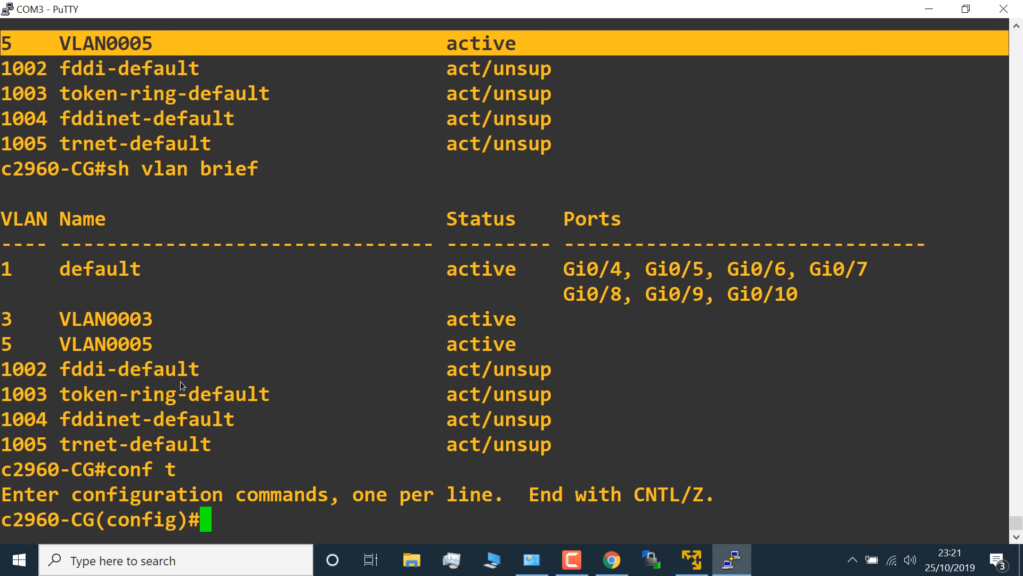
type("vla")
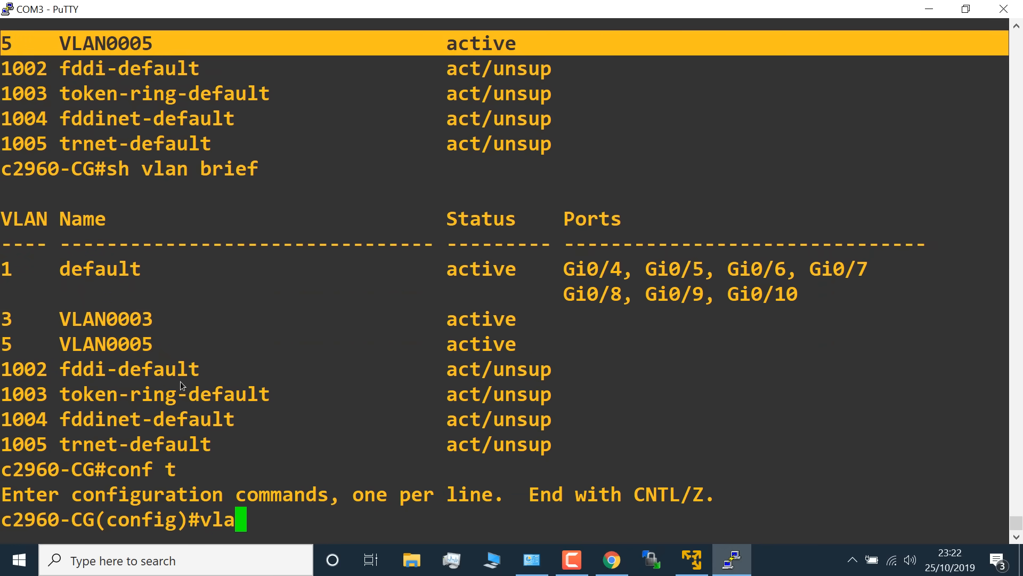